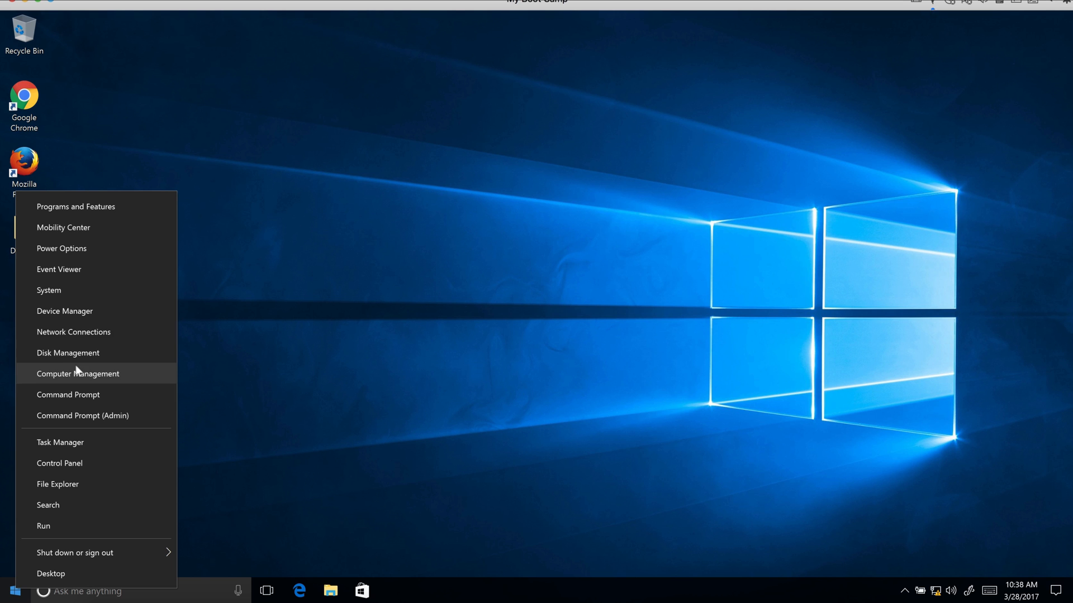
- Bring up the Network Connections window from the Start menu's Win+X list
{"action": "left_click", "coordinate": [74, 332]}
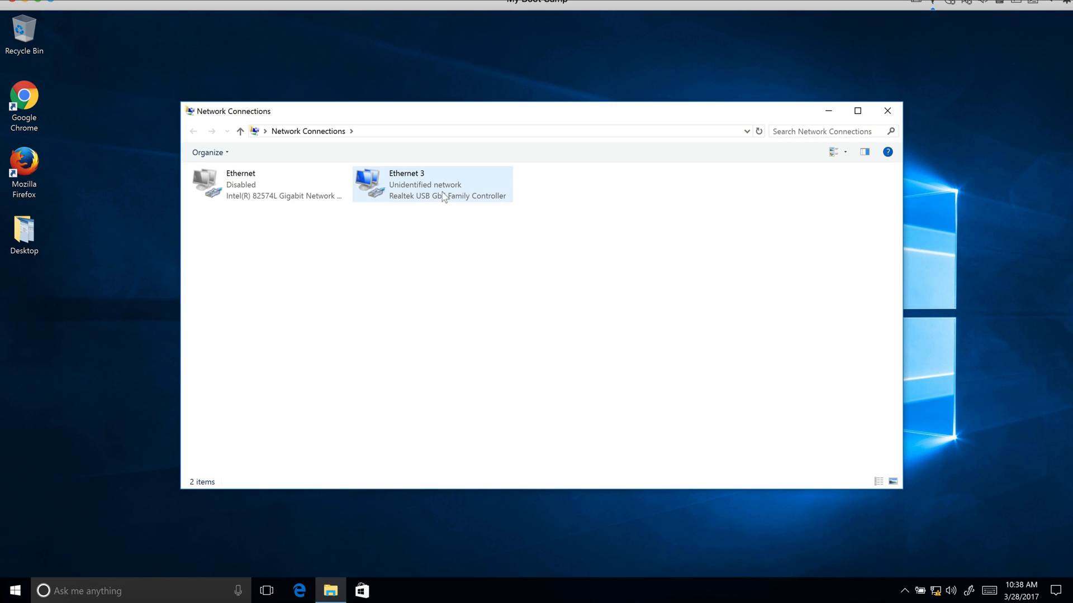
{"action": "mouse_move", "coordinate": [415, 193]}
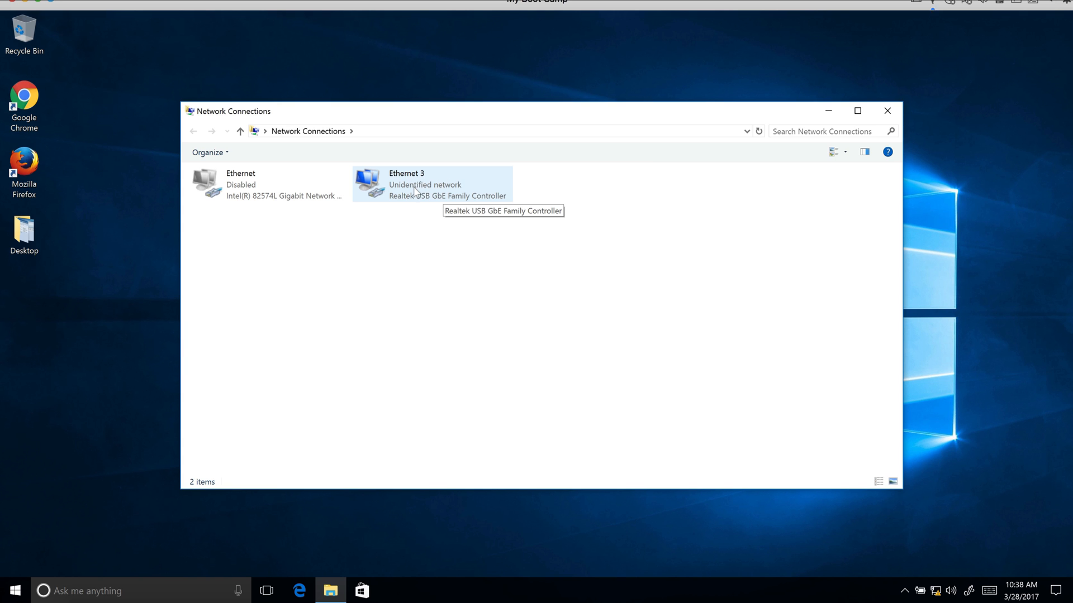
- Reach Ethernet 3's IPv4 properties and choose a manually entered address
{"action": "double_click", "coordinate": [407, 184]}
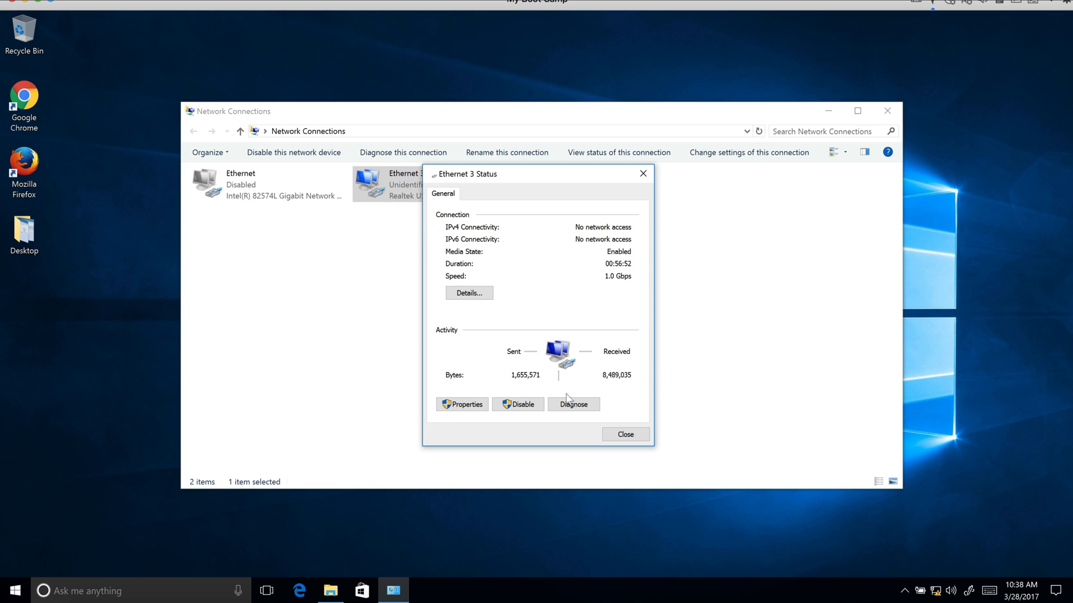
{"action": "left_click", "coordinate": [462, 405]}
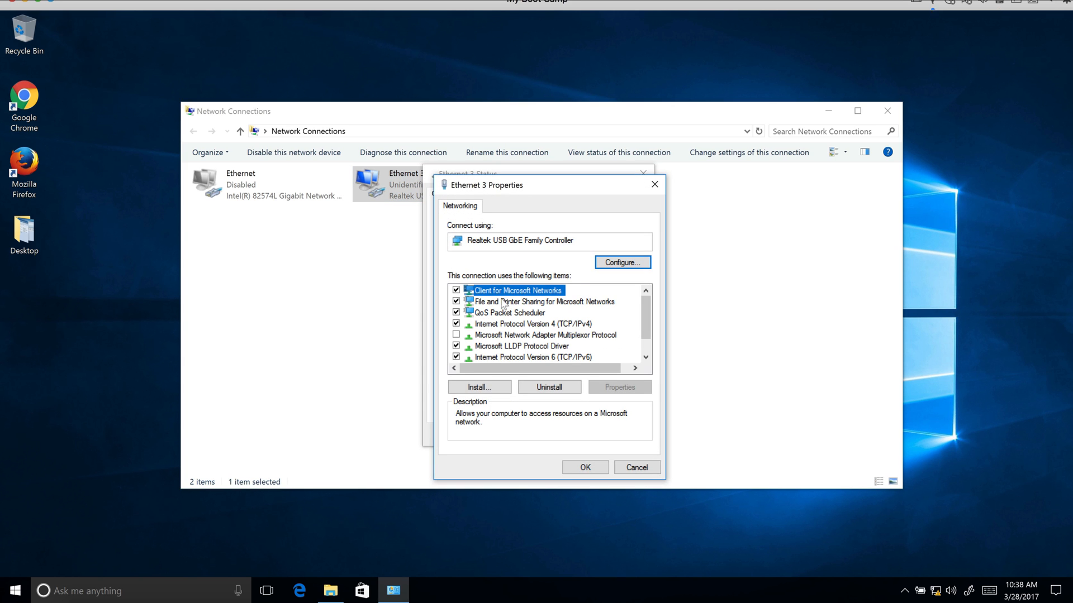
{"action": "left_click", "coordinate": [619, 386]}
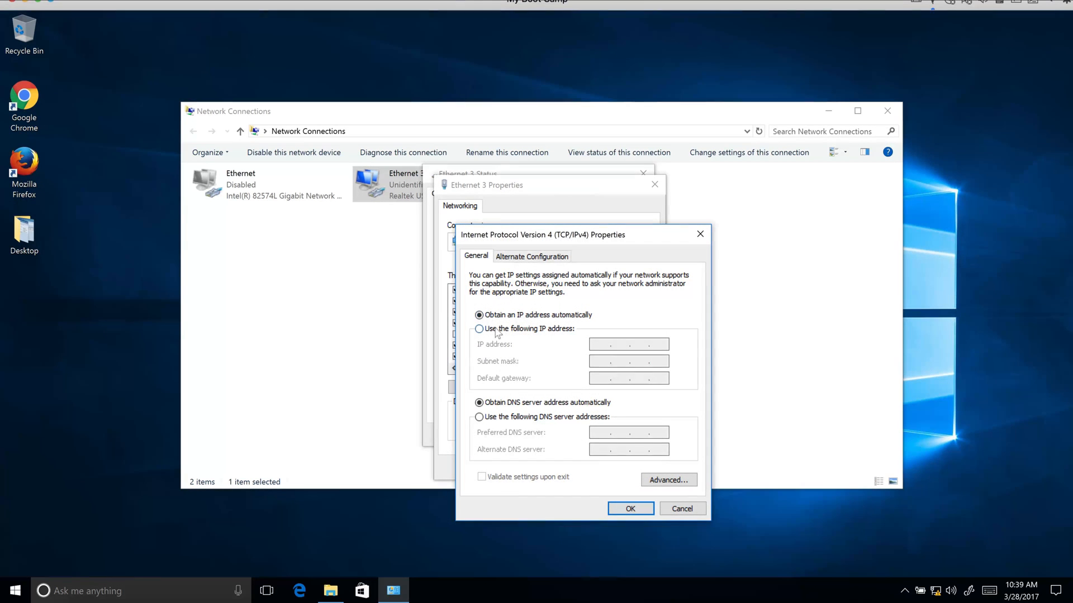
{"action": "left_click", "coordinate": [478, 328]}
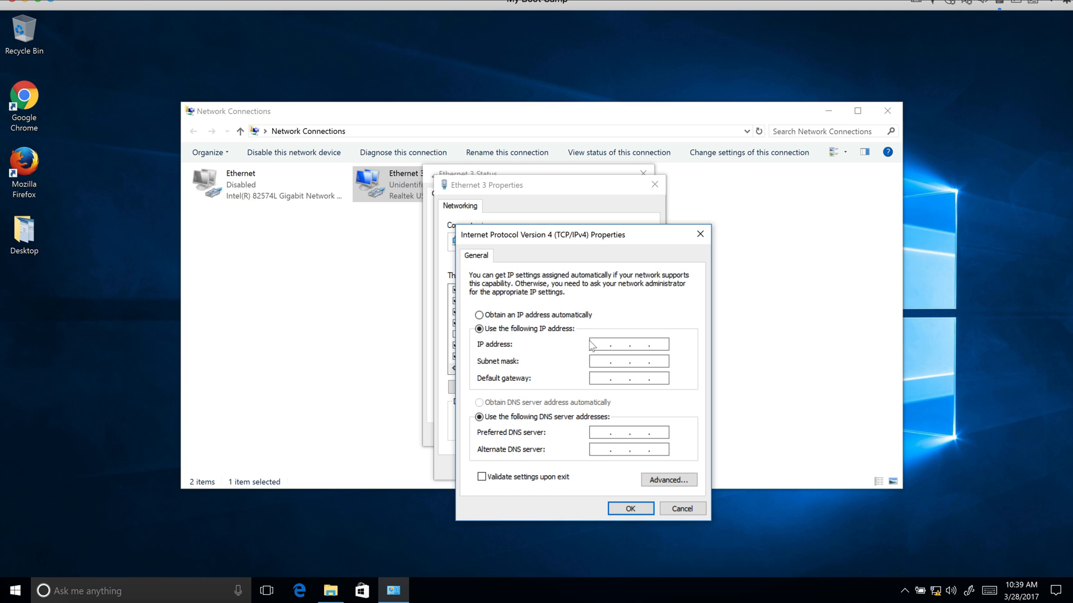
- Enter 169.254.1.123 with mask 255.255.0.0 and save the connection settings
{"action": "type", "text": "169"}
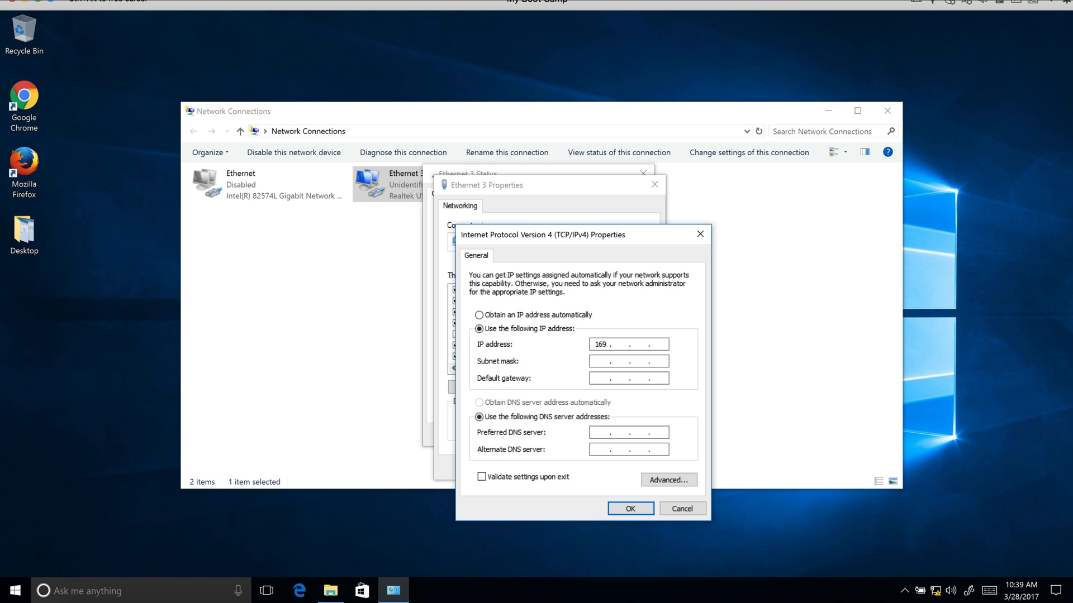
{"action": "type", "text": "254"}
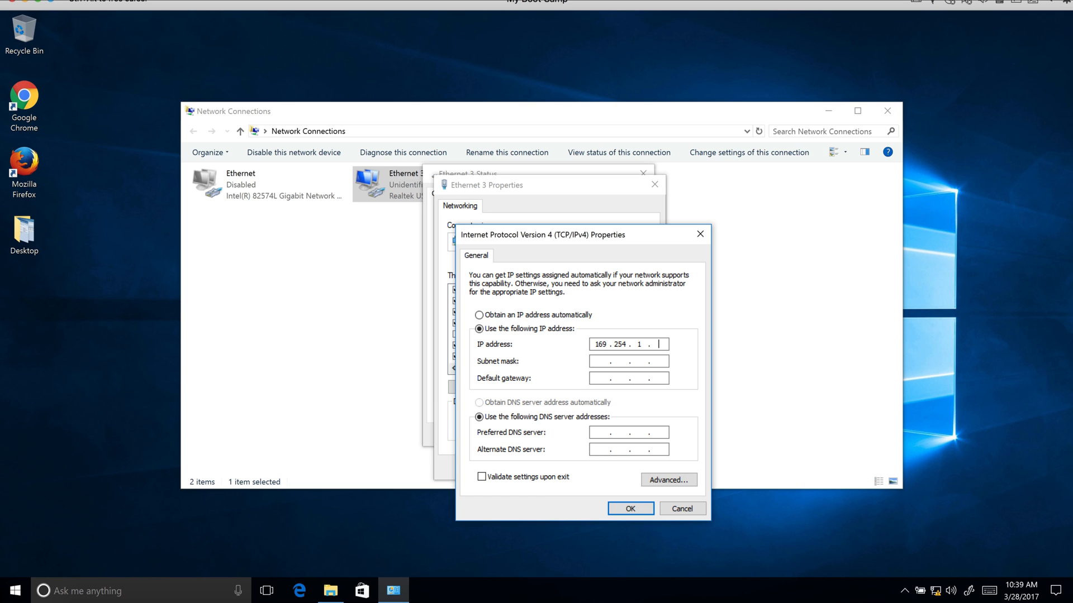
{"action": "type", "text": "123"}
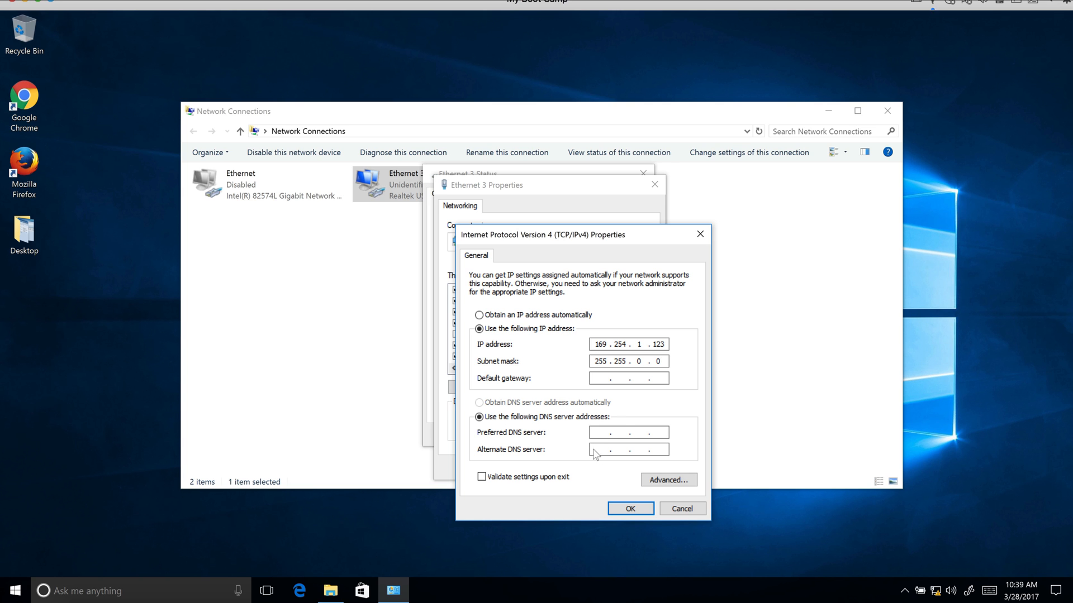
{"action": "left_click", "coordinate": [630, 508]}
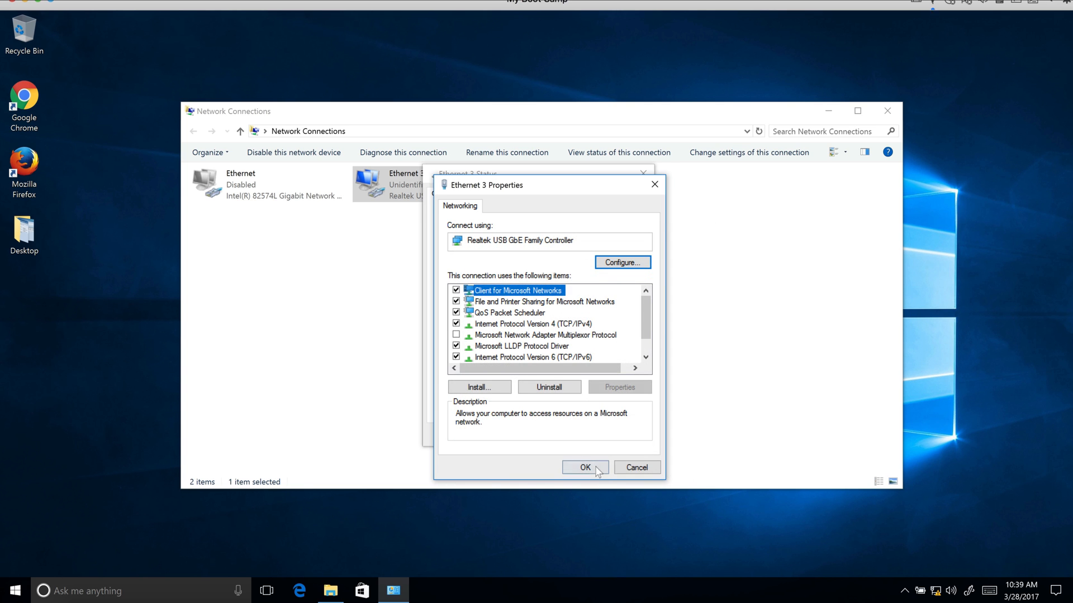
{"action": "left_click", "coordinate": [586, 467]}
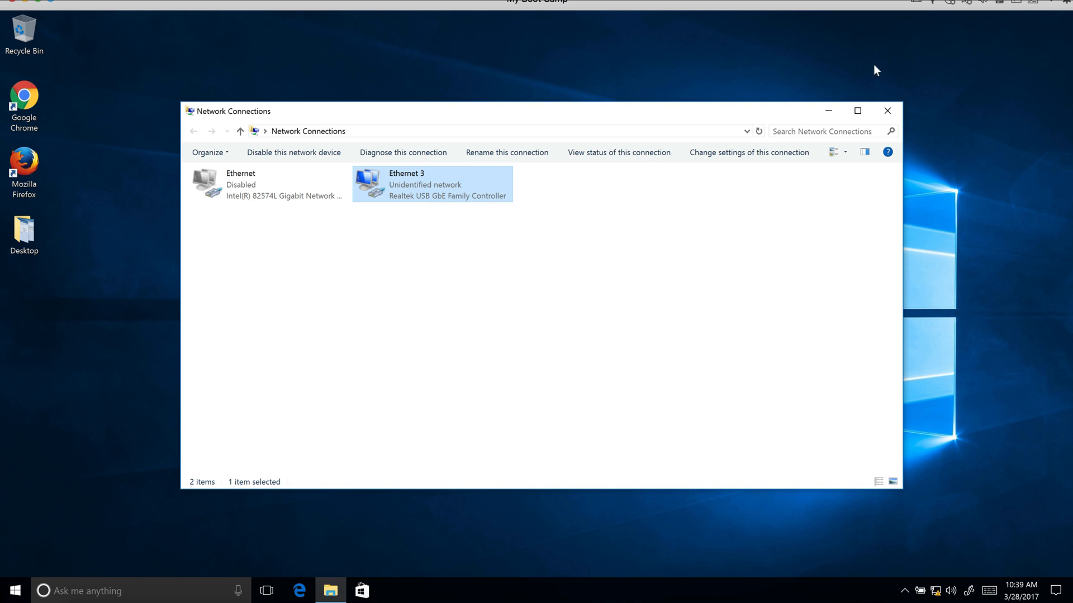
{"action": "left_click", "coordinate": [887, 111]}
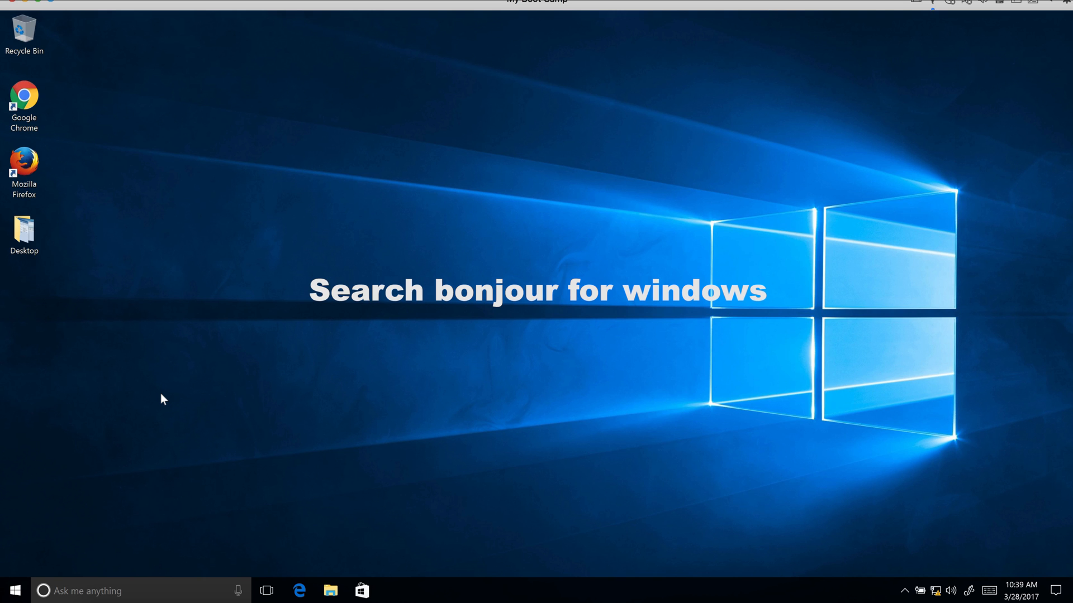
{"action": "mouse_move", "coordinate": [237, 499]}
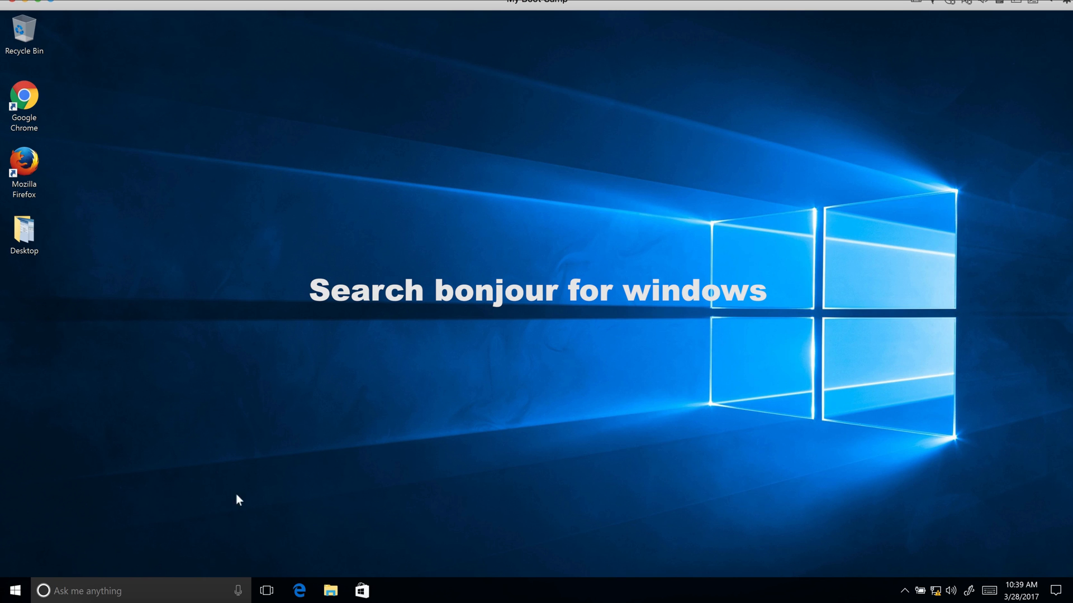
- Leave Network Connections and reach the Transmitter web setup at ast3-gateway0000.local
{"action": "double_click", "coordinate": [22, 94]}
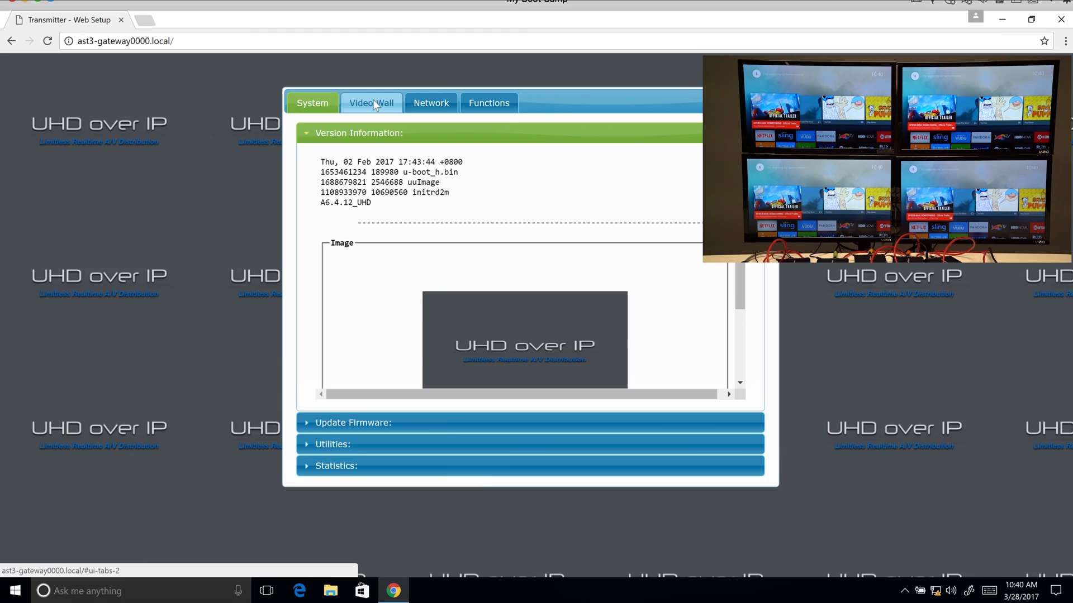
- In Video Wall settings, enable Show OSD with Apply To left on all devices
{"action": "left_click", "coordinate": [370, 103]}
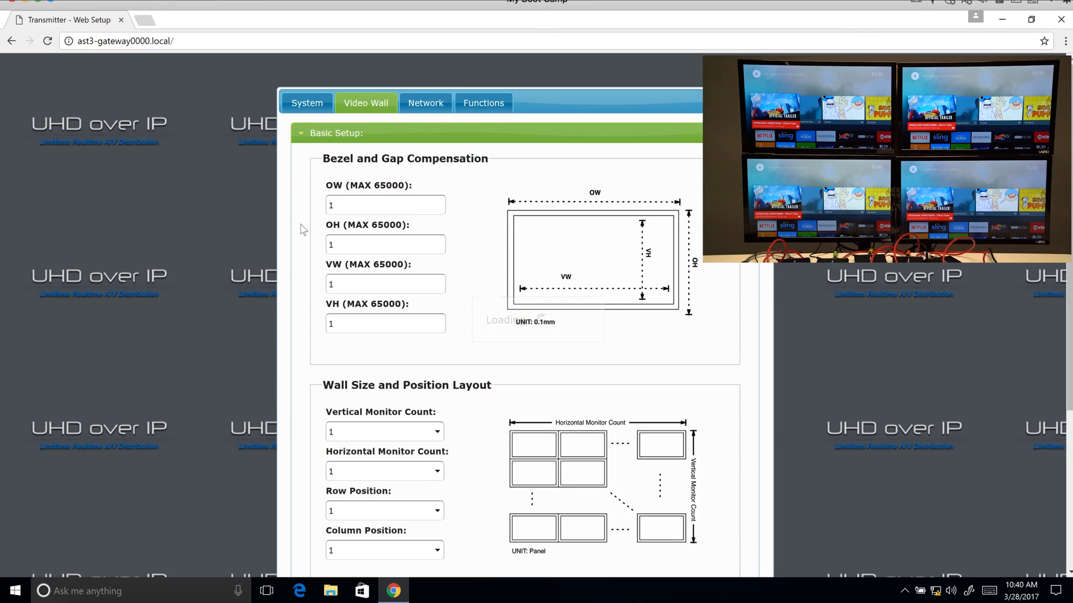
{"action": "scroll", "scroll_direction": "down", "scroll_amount": 3}
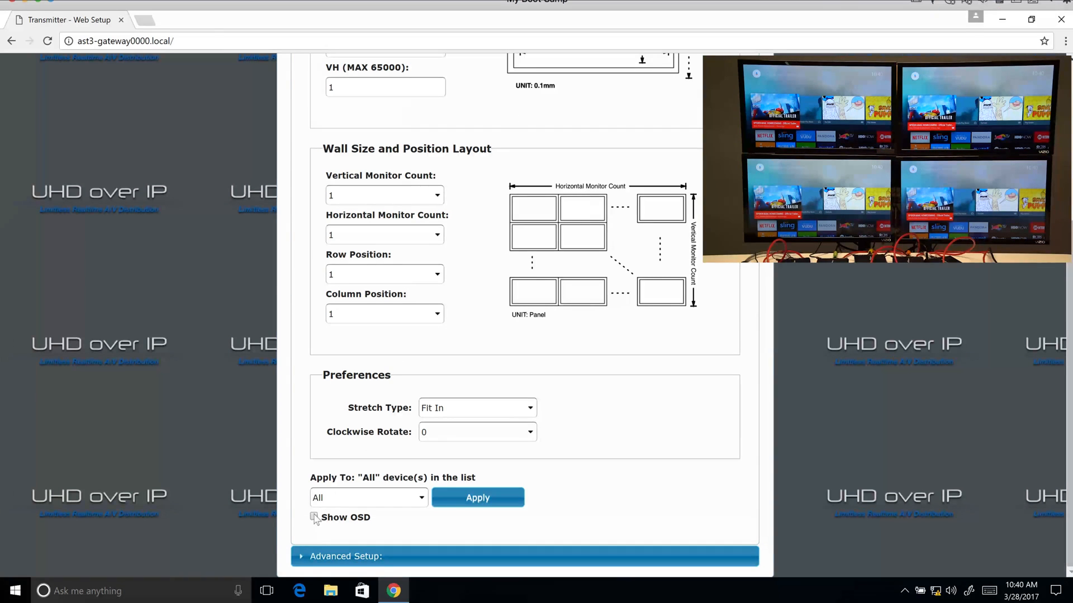
{"action": "left_click", "coordinate": [315, 517]}
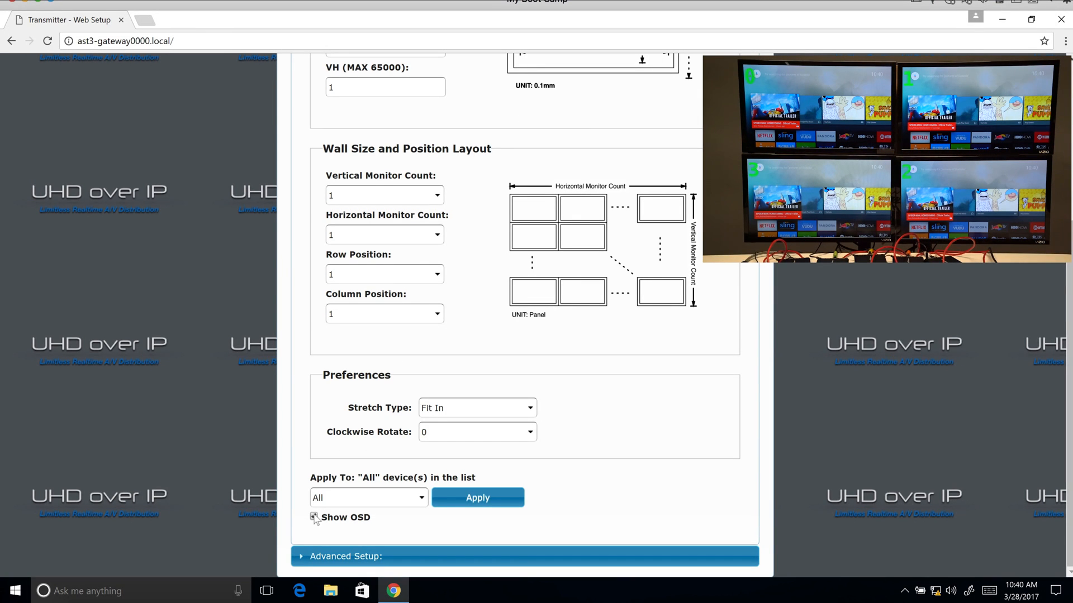
{"action": "left_click", "coordinate": [314, 517]}
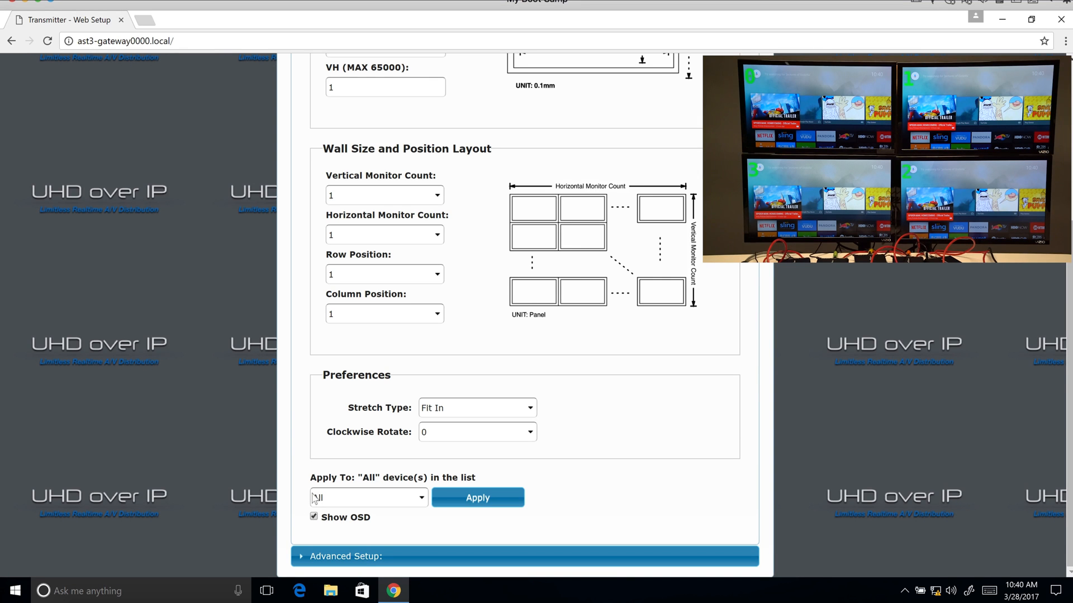
{"action": "left_click", "coordinate": [478, 499]}
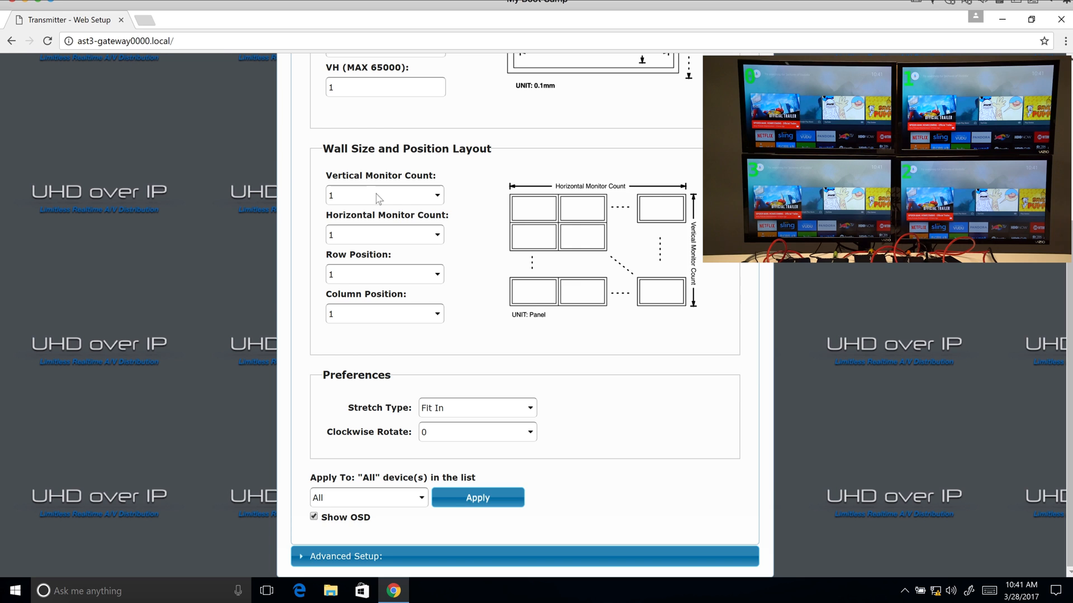
- Set vertical and horizontal monitor counts to 2 and apply the 2x2 layout
{"action": "left_click", "coordinate": [384, 195]}
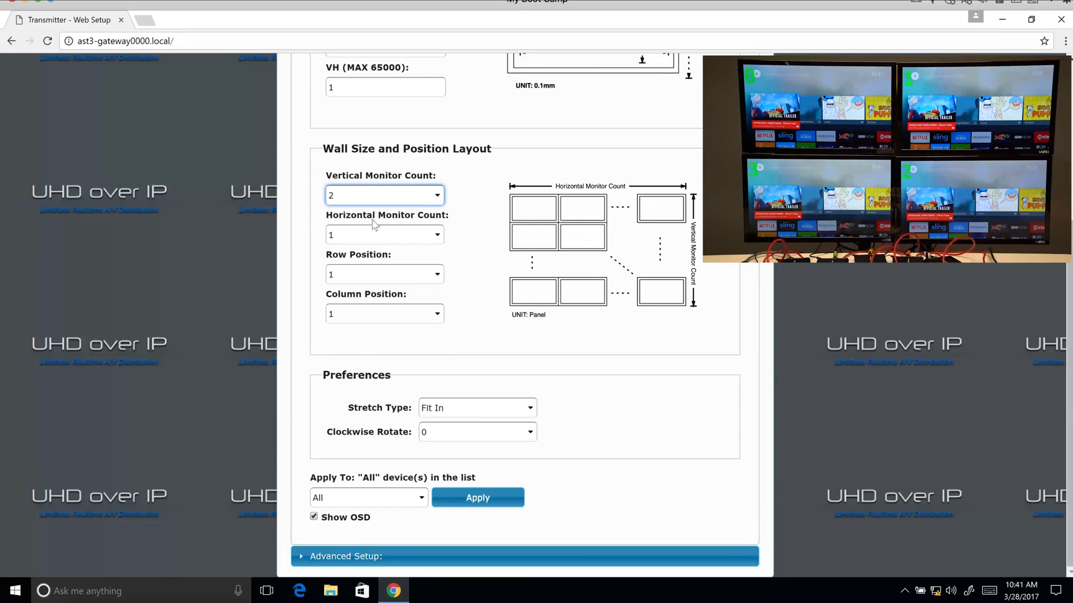
{"action": "left_click", "coordinate": [384, 235]}
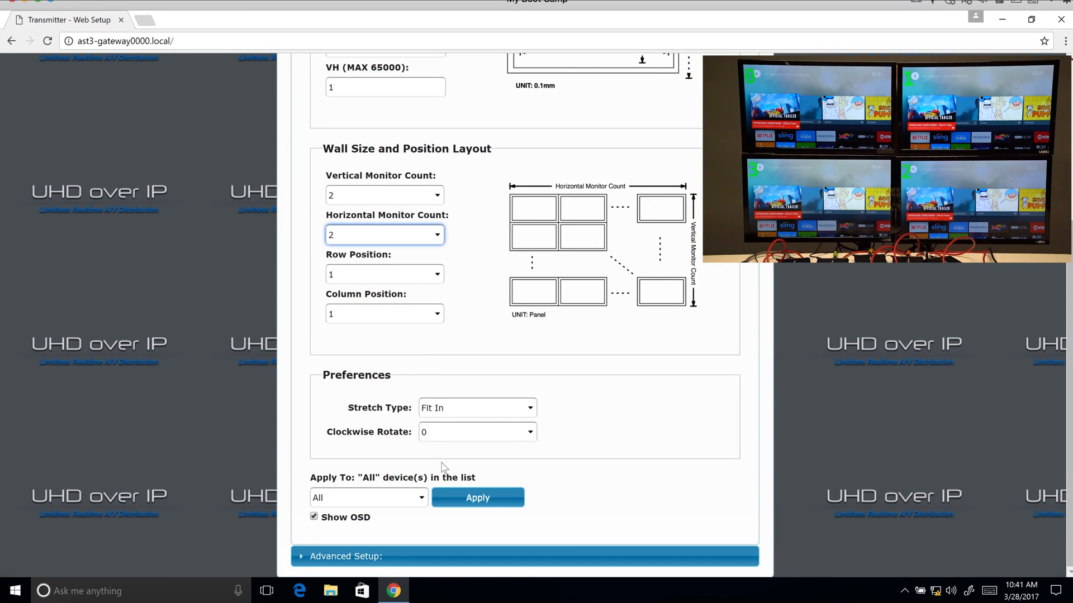
{"action": "left_click", "coordinate": [478, 503]}
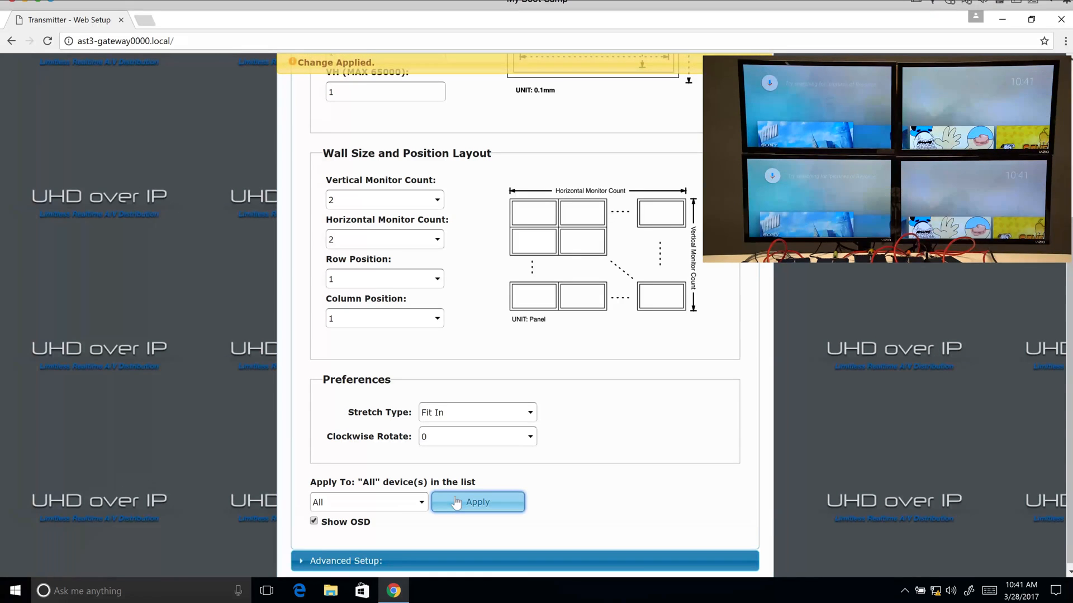
{"action": "left_click", "coordinate": [478, 503]}
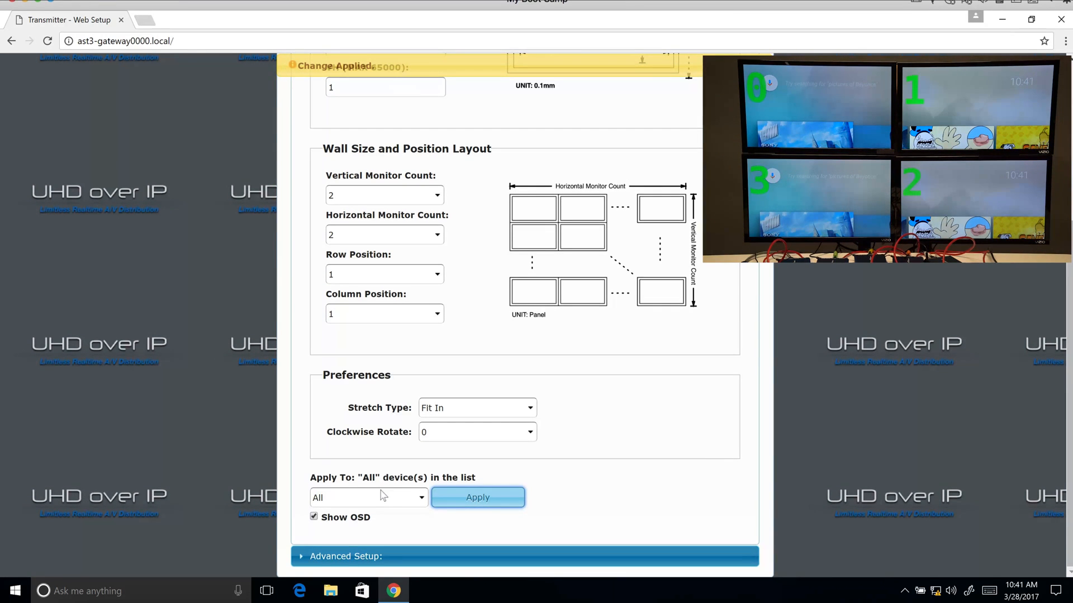
- Apply row 1, column 1 to client 0 (169.254.6.9)
{"action": "left_click", "coordinate": [369, 498]}
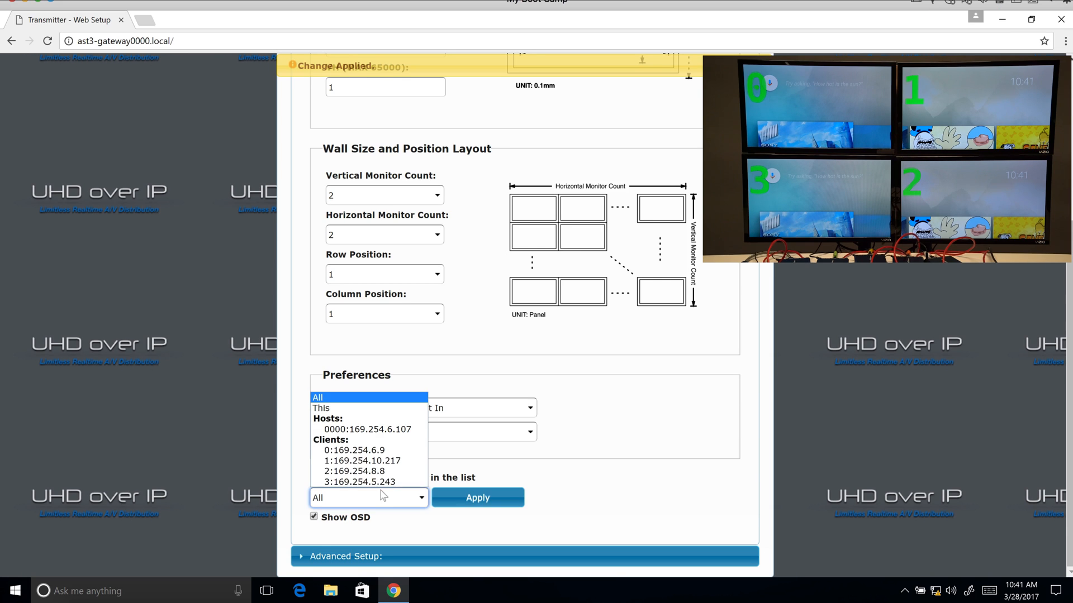
{"action": "left_click", "coordinate": [349, 450]}
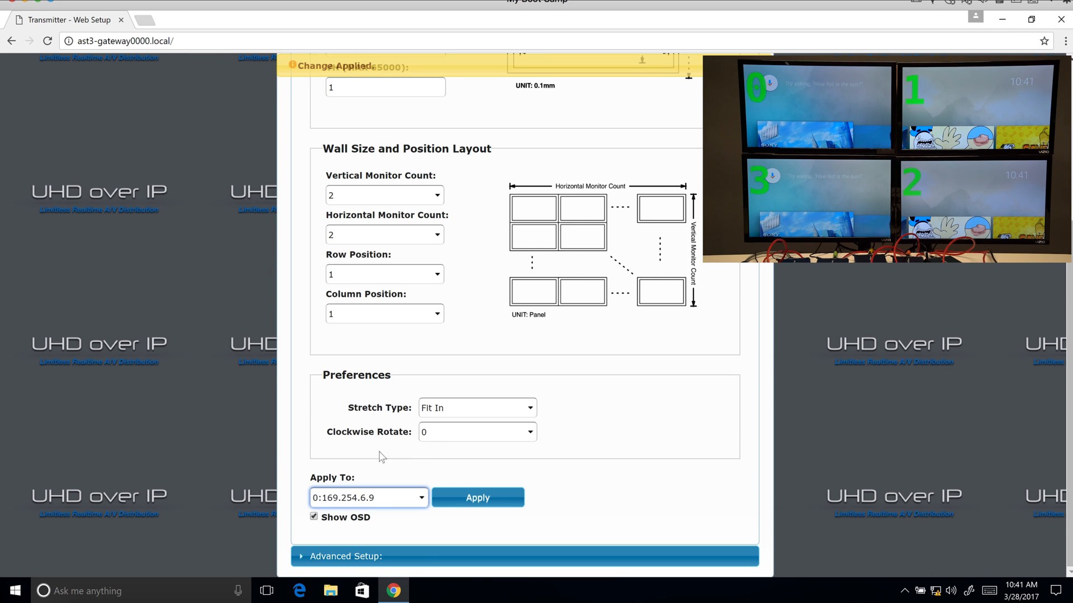
{"action": "mouse_move", "coordinate": [380, 275]}
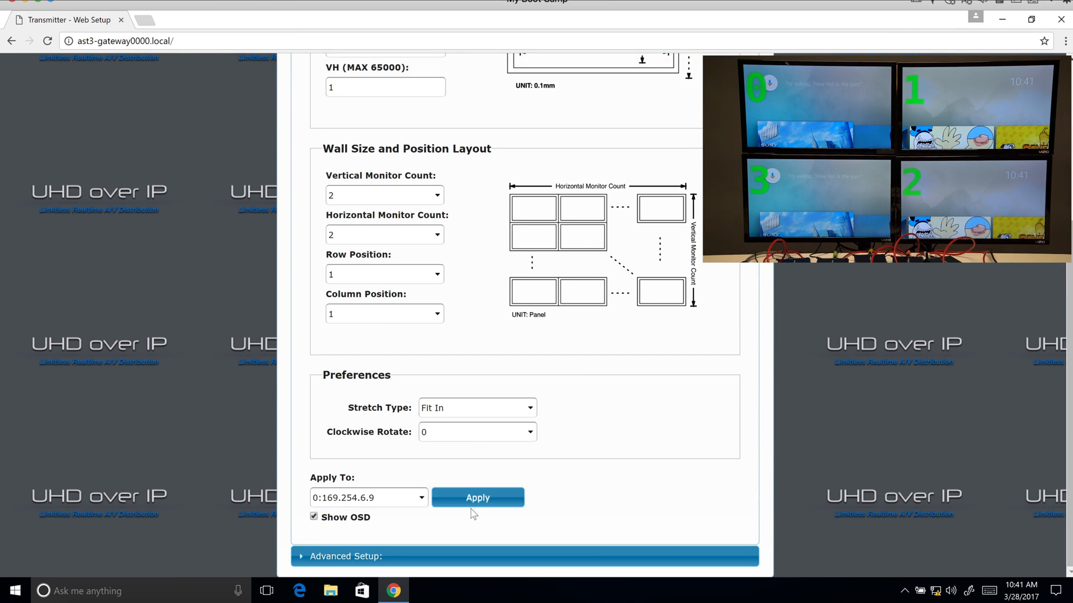
{"action": "left_click", "coordinate": [478, 497]}
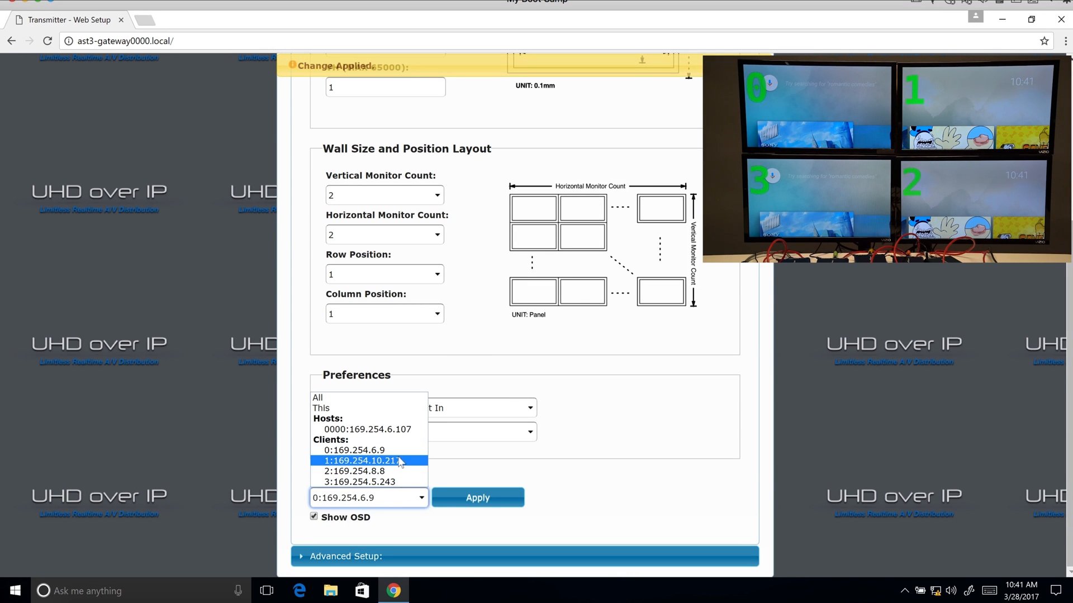
- Give client 1 (169.254.10.217) row 1, column 2 and apply it
{"action": "left_click", "coordinate": [362, 461]}
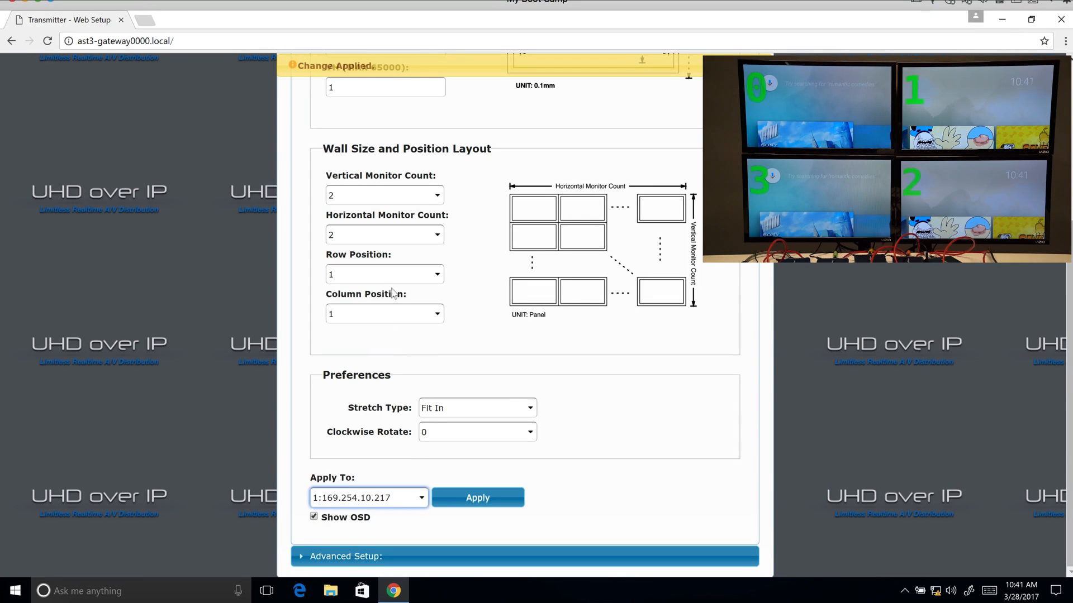
{"action": "left_click", "coordinate": [384, 313]}
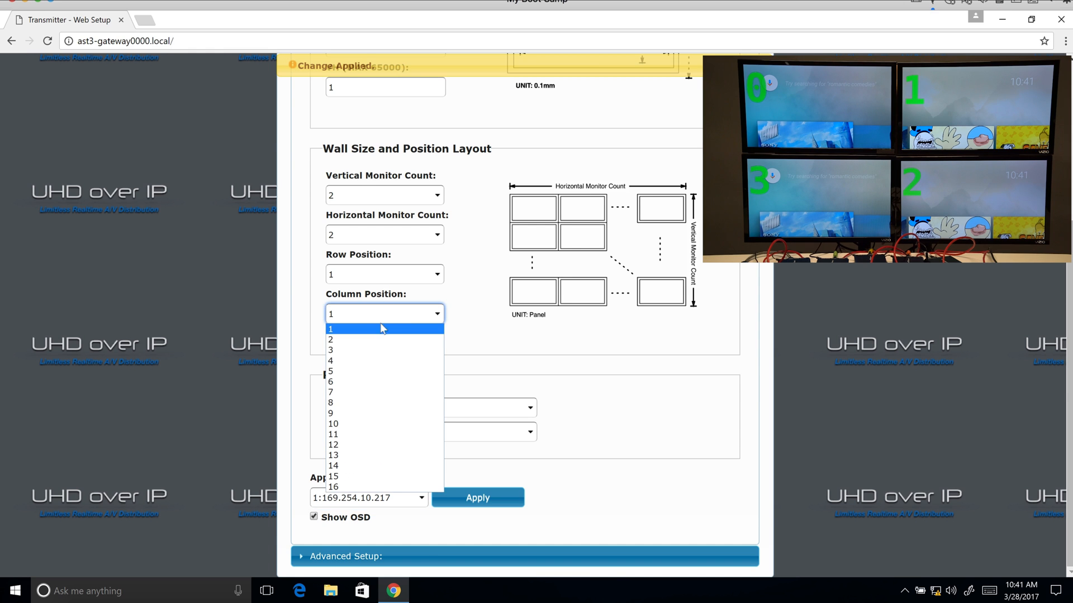
{"action": "left_click", "coordinate": [331, 340]}
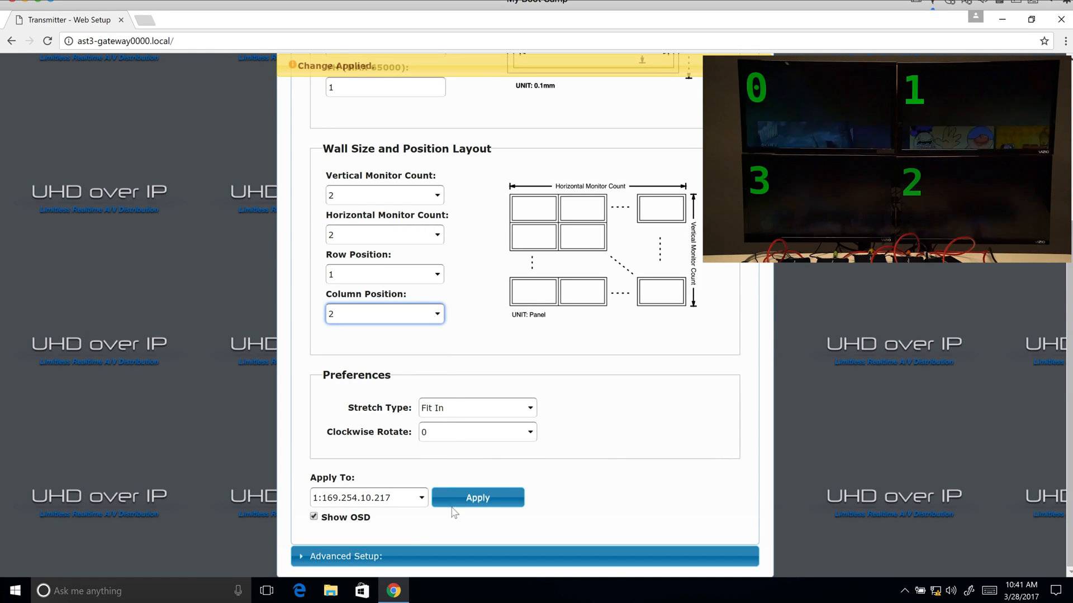
{"action": "left_click", "coordinate": [478, 498]}
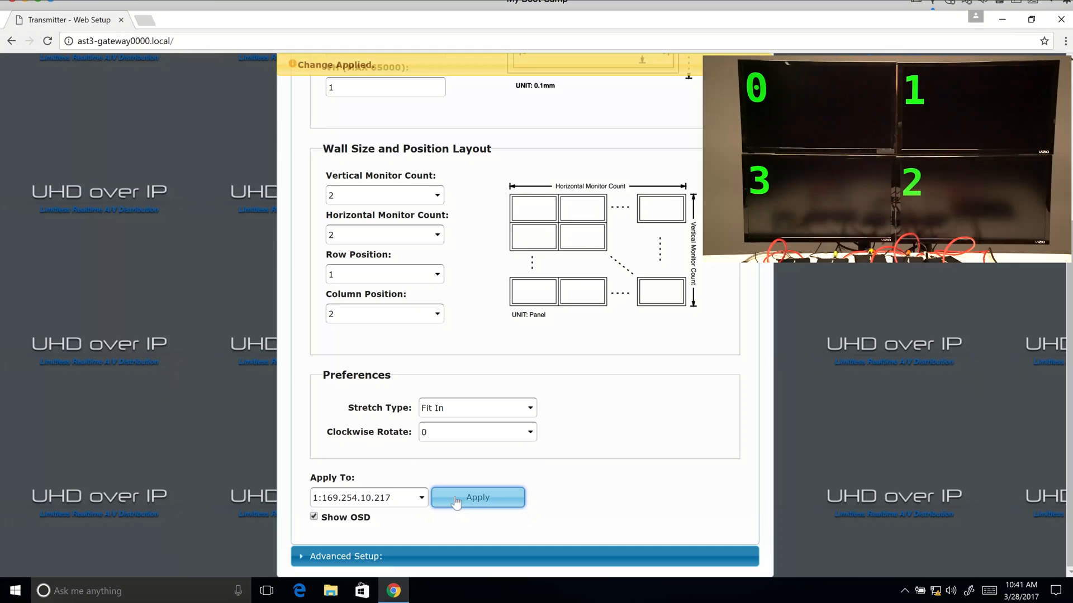
{"action": "left_click", "coordinate": [477, 497]}
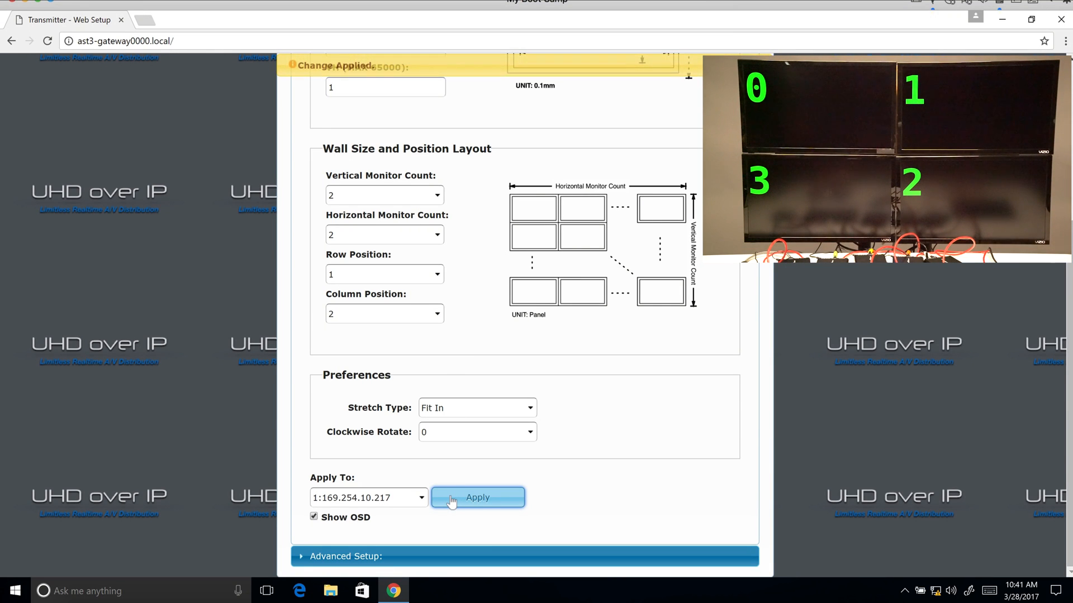
{"action": "left_click", "coordinate": [477, 497]}
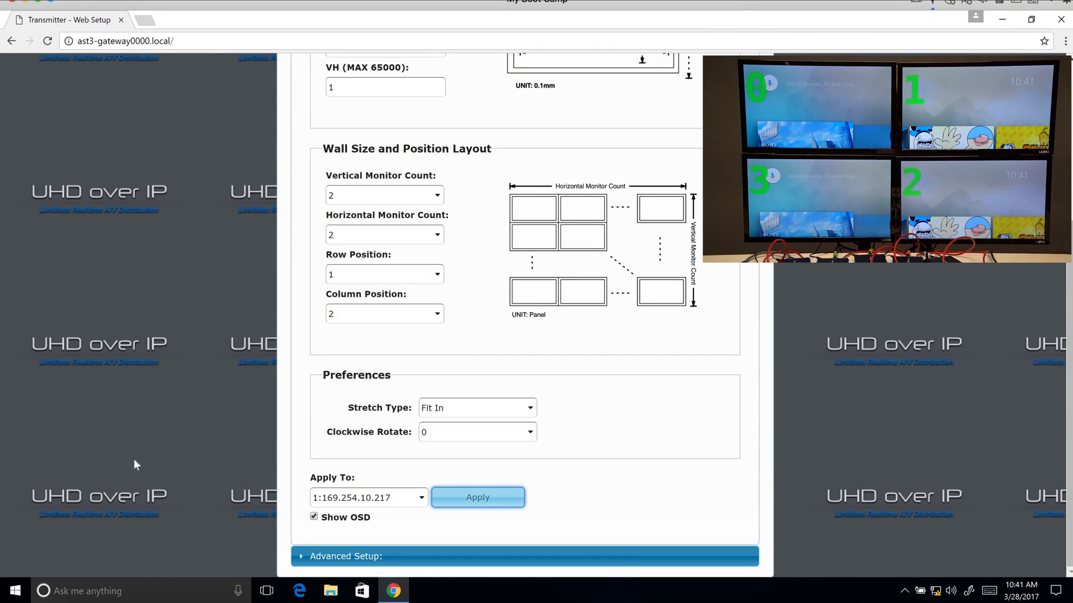
{"action": "mouse_move", "coordinate": [355, 505]}
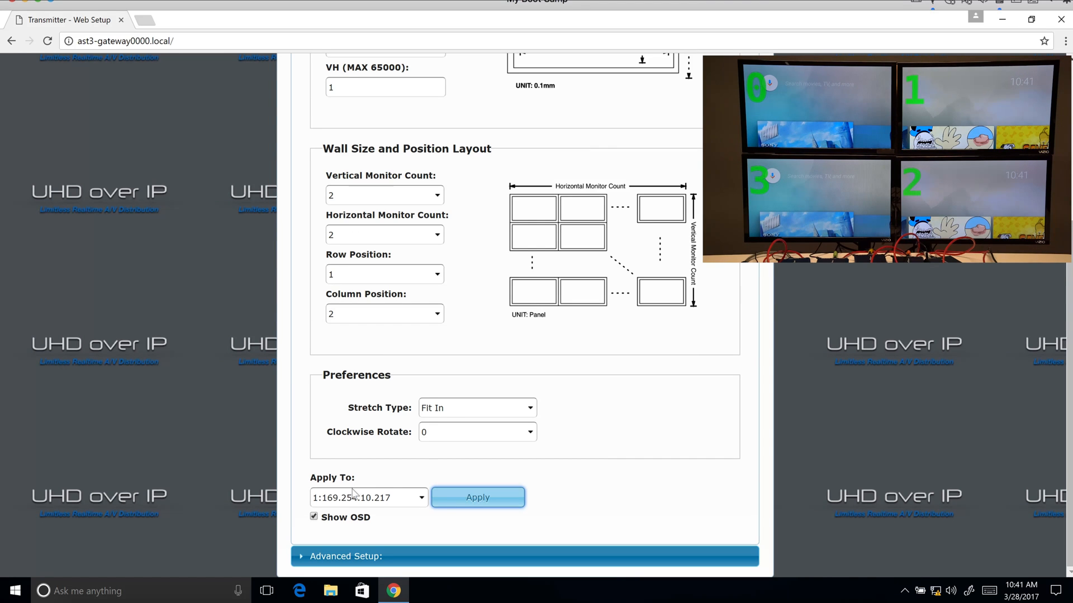
- Apply row 2, column 1 to client 3 (169.254.5.243)
{"action": "left_click", "coordinate": [368, 497]}
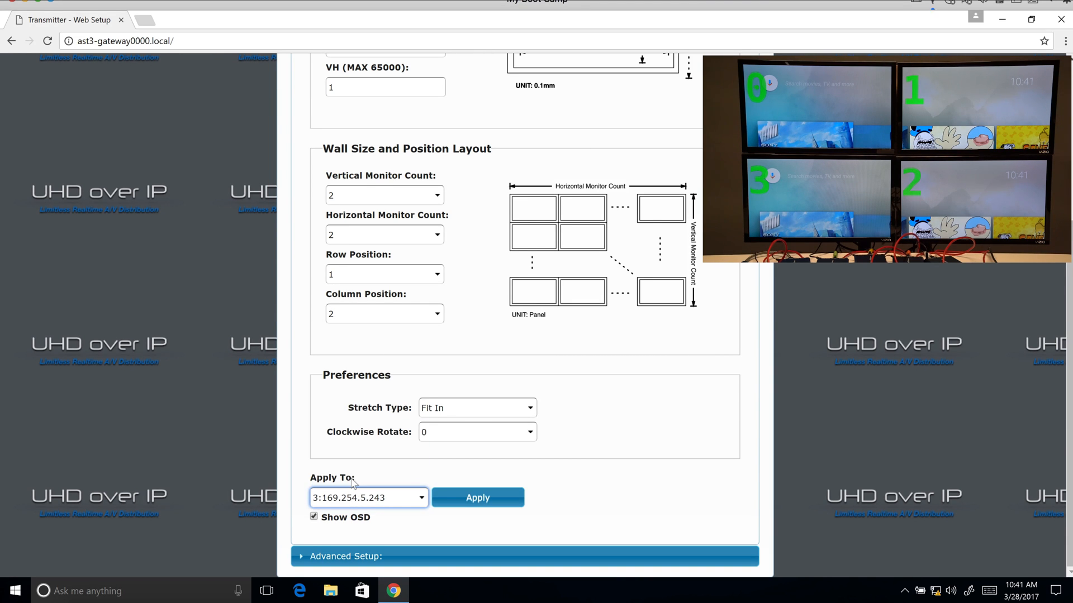
{"action": "left_click", "coordinate": [384, 273]}
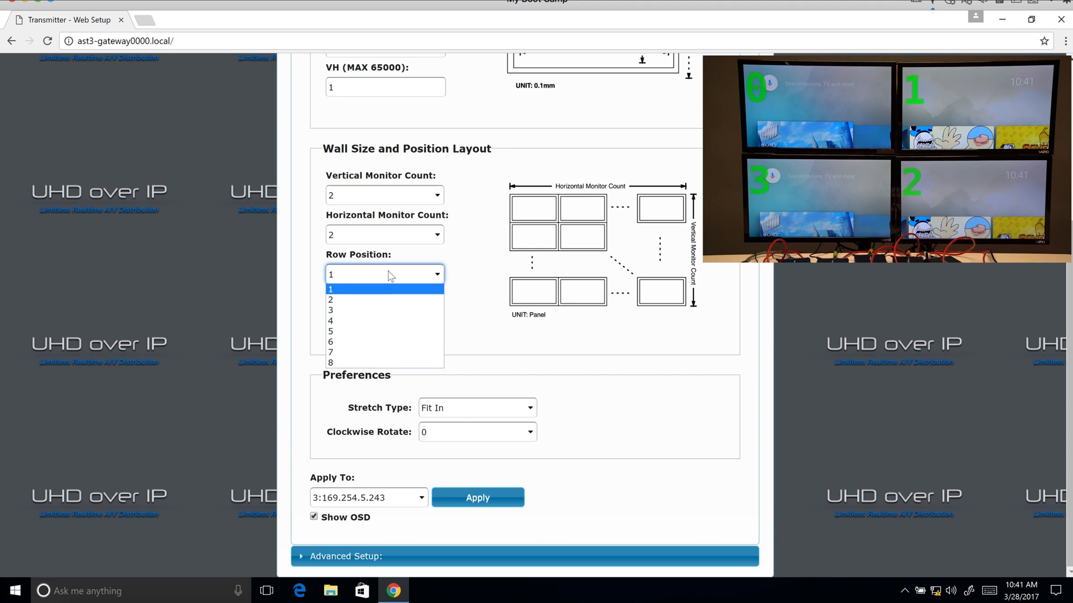
{"action": "left_click", "coordinate": [331, 299]}
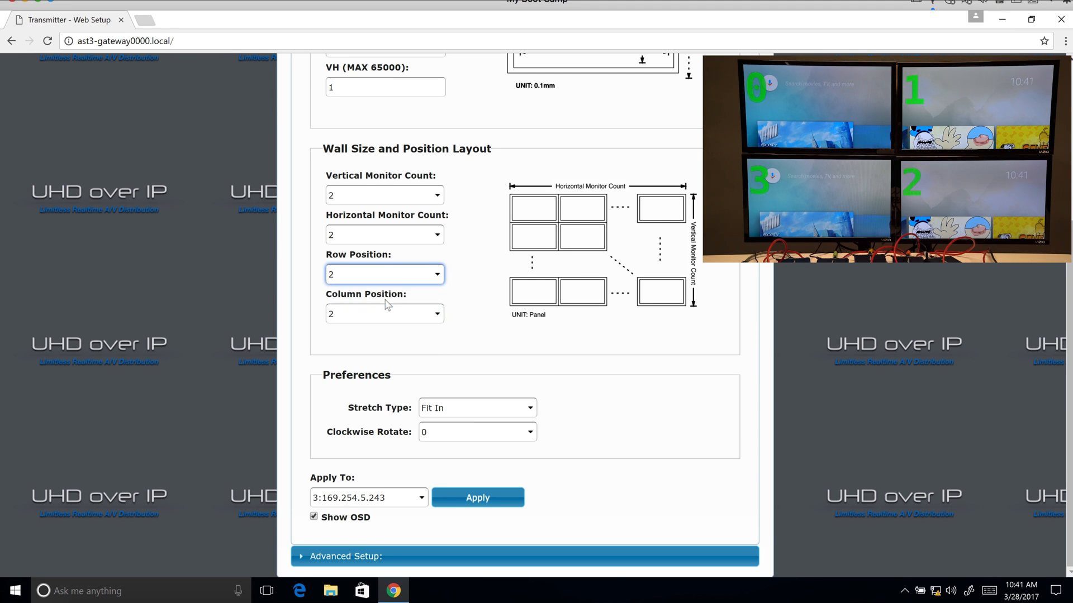
{"action": "left_click", "coordinate": [384, 314]}
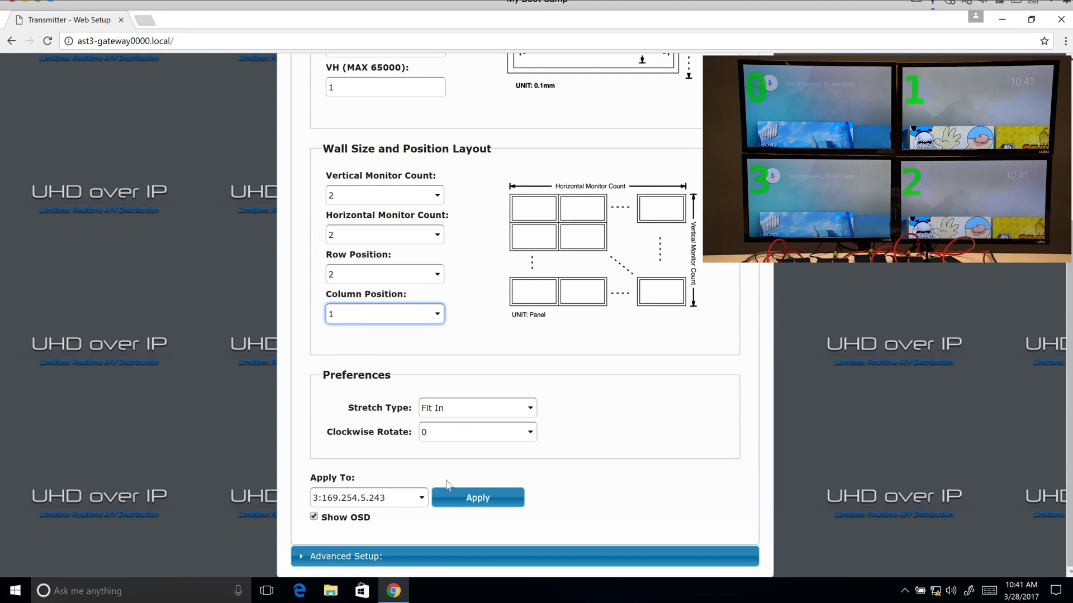
{"action": "left_click", "coordinate": [478, 499]}
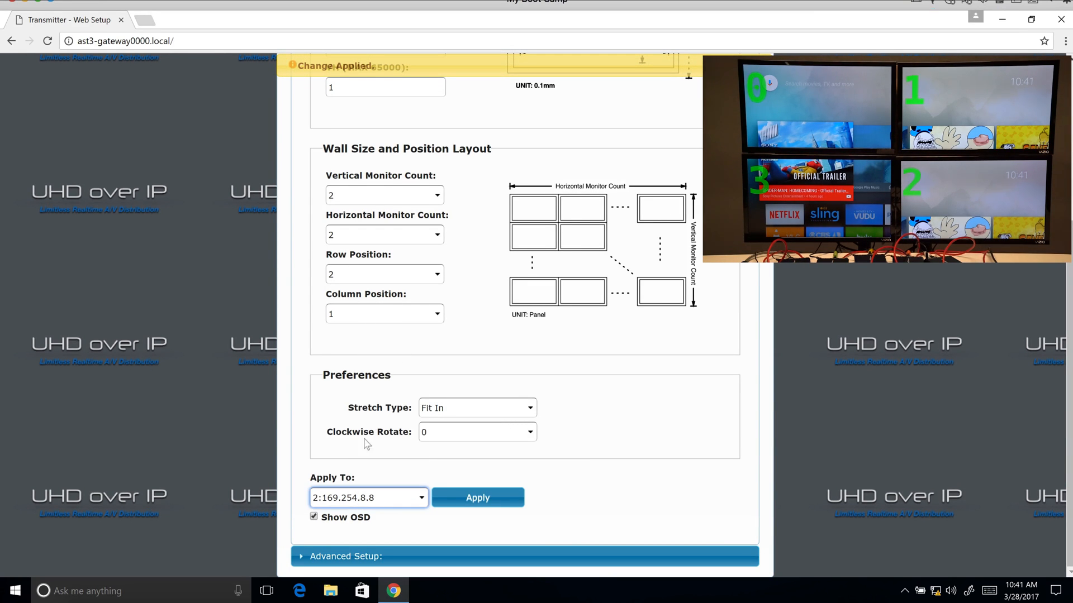
- Set column position 2 for client 2 (169.254.8.8) at row 2
{"action": "left_click", "coordinate": [384, 312]}
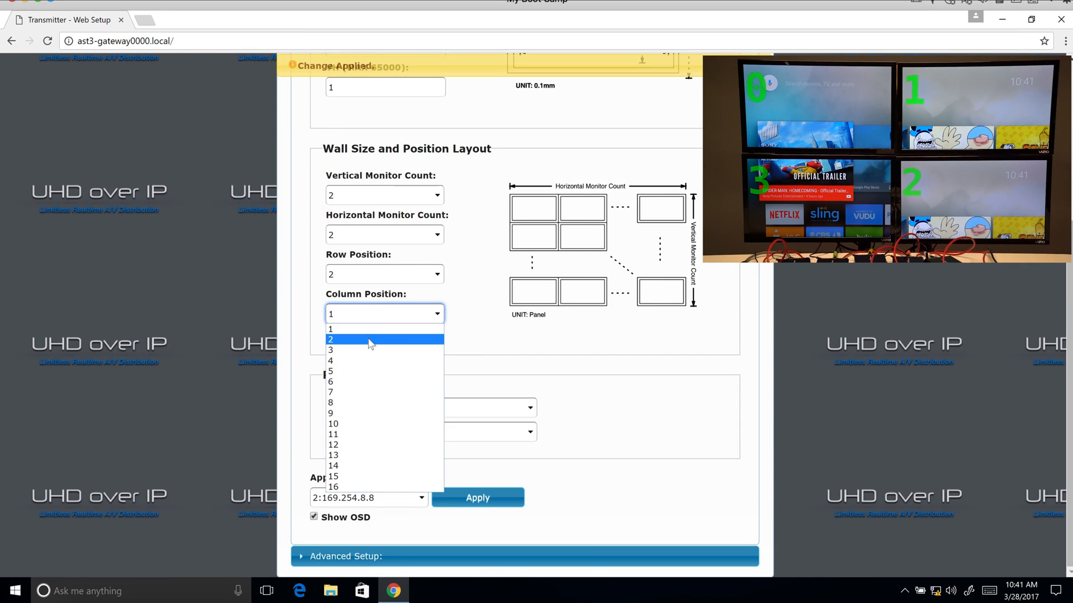
{"action": "left_click", "coordinate": [331, 339]}
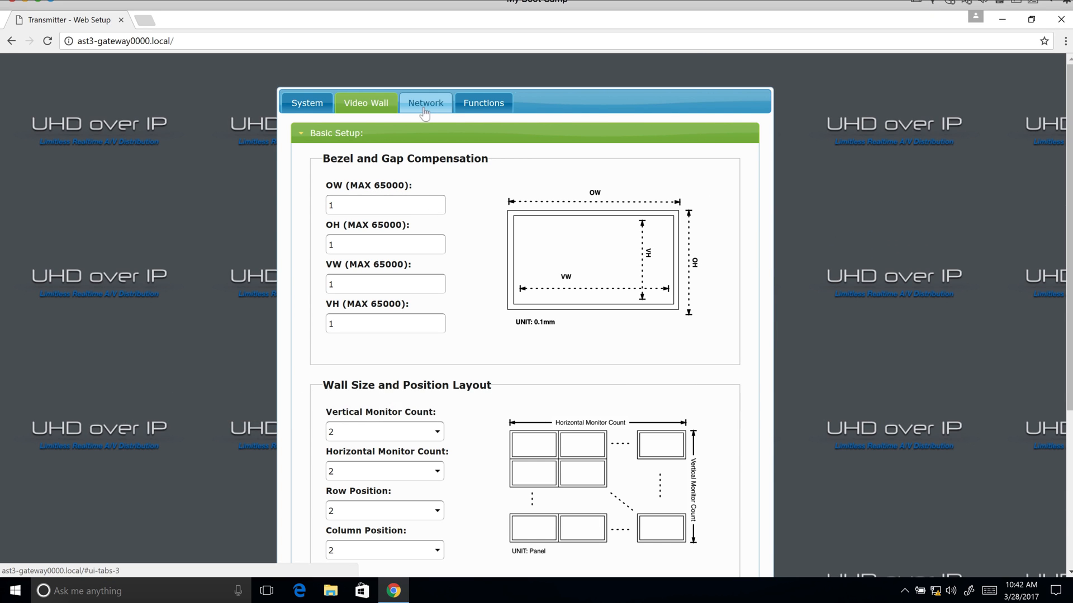
- Review the Network tab's IP Setup, then scroll the Functions tab's USB and Serial over IP settings
{"action": "left_click", "coordinate": [425, 103]}
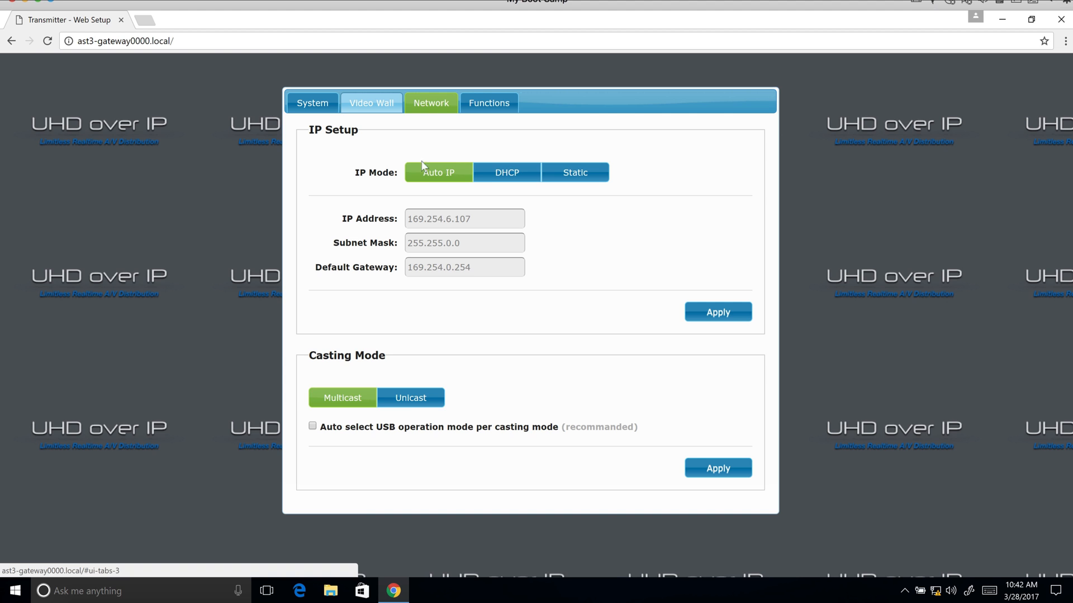
{"action": "mouse_move", "coordinate": [495, 112]}
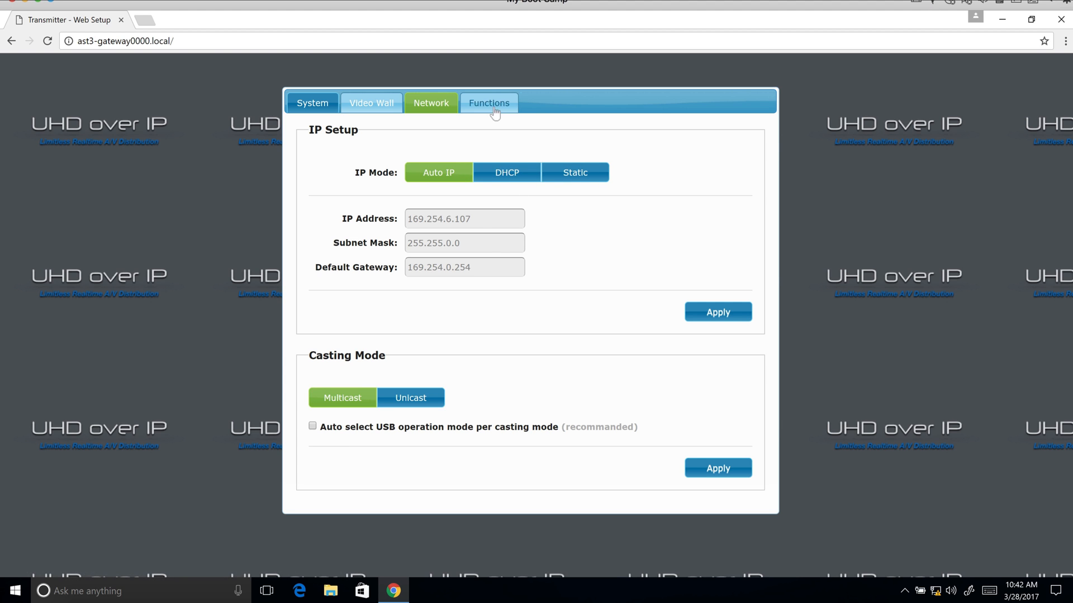
{"action": "left_click", "coordinate": [490, 103]}
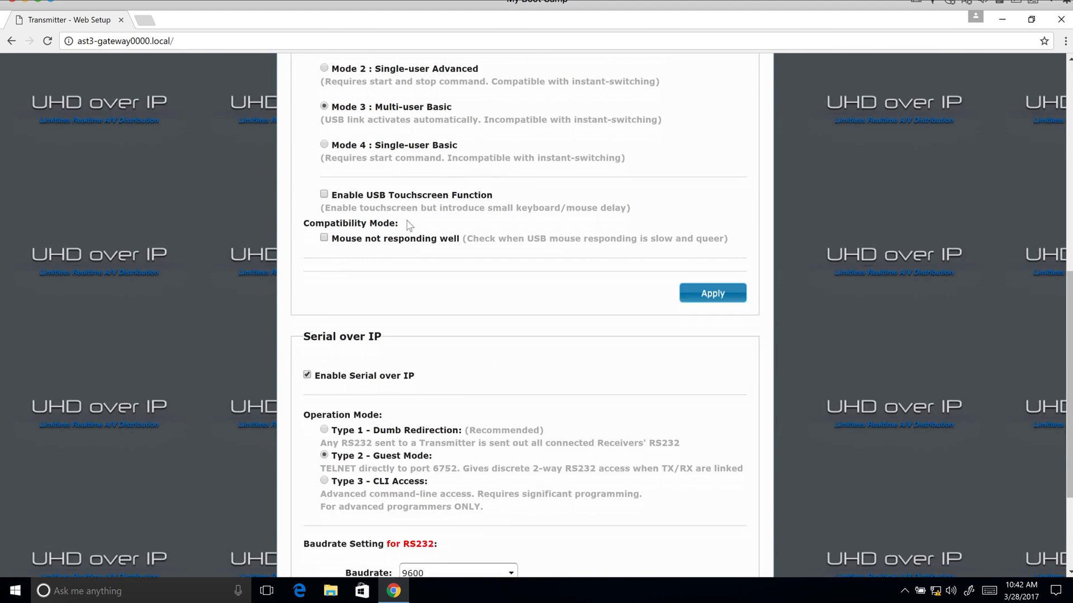
{"action": "scroll", "scroll_direction": "down", "scroll_amount": 3}
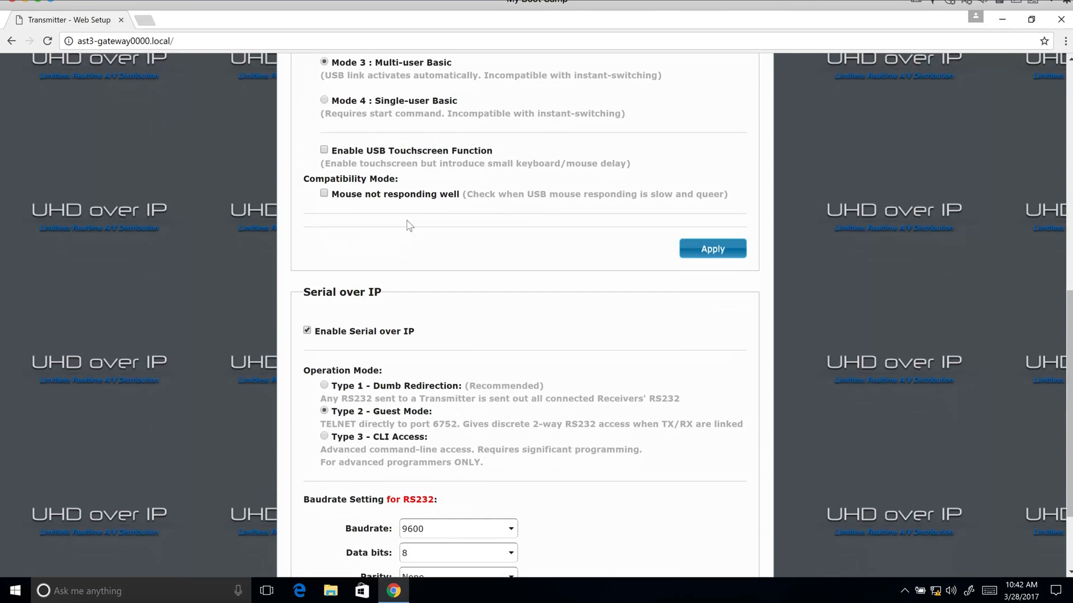
{"action": "scroll", "scroll_direction": "down", "scroll_amount": 3}
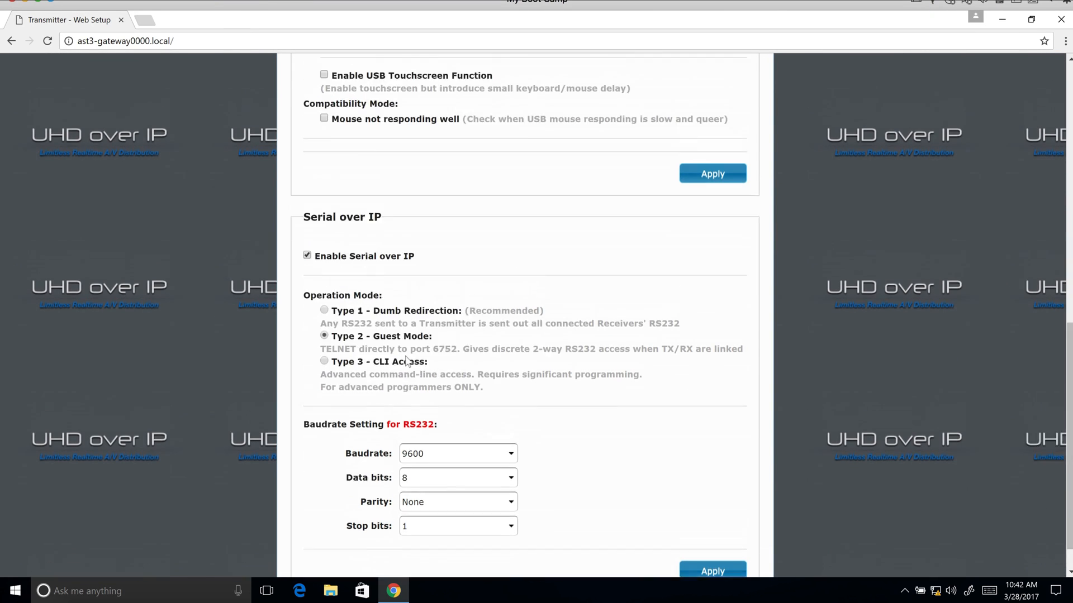
{"action": "scroll", "scroll_direction": "up", "scroll_amount": 3}
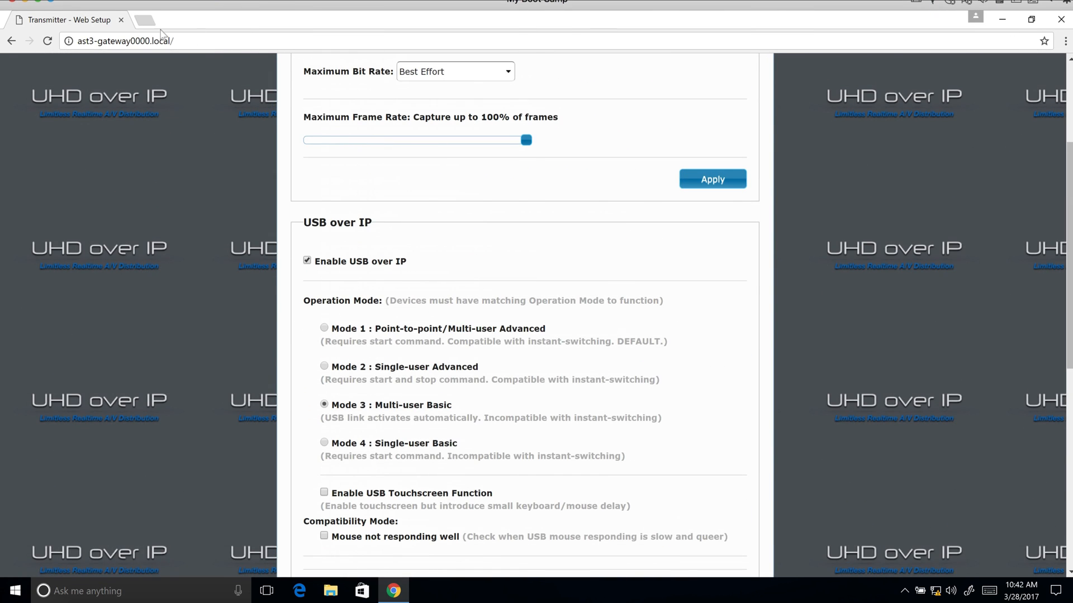